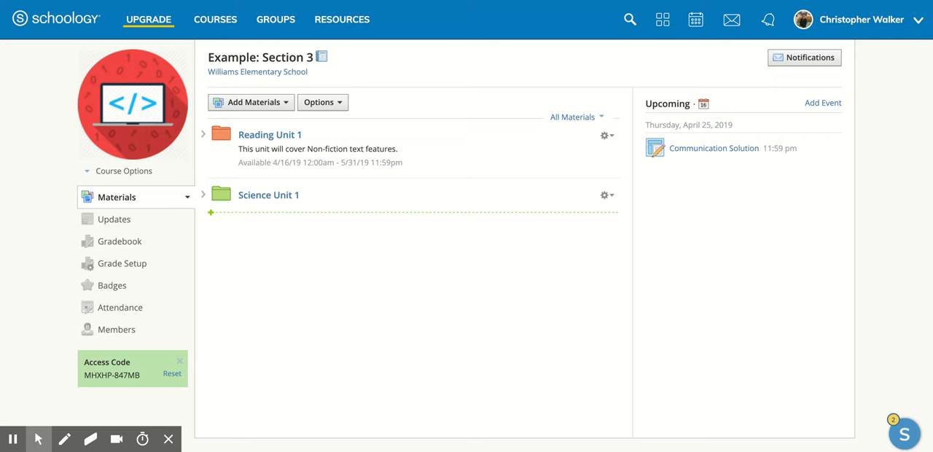
pyautogui.moveTo(527, 294)
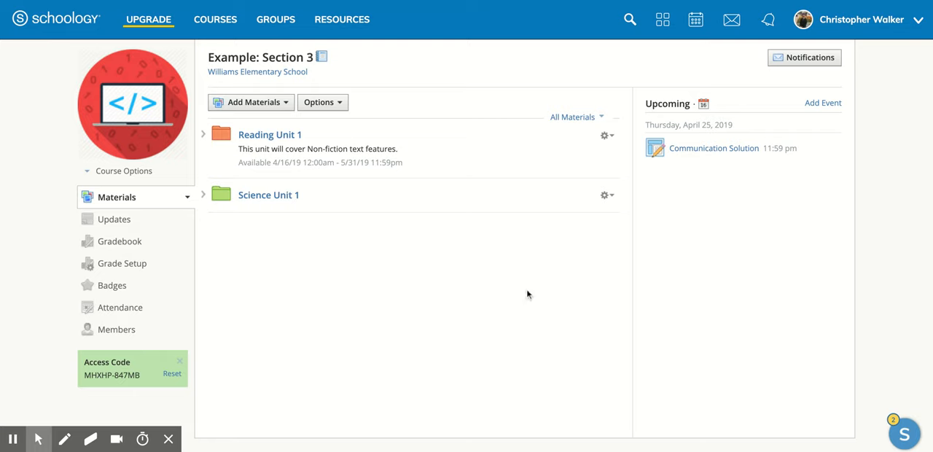
pyautogui.moveTo(577, 257)
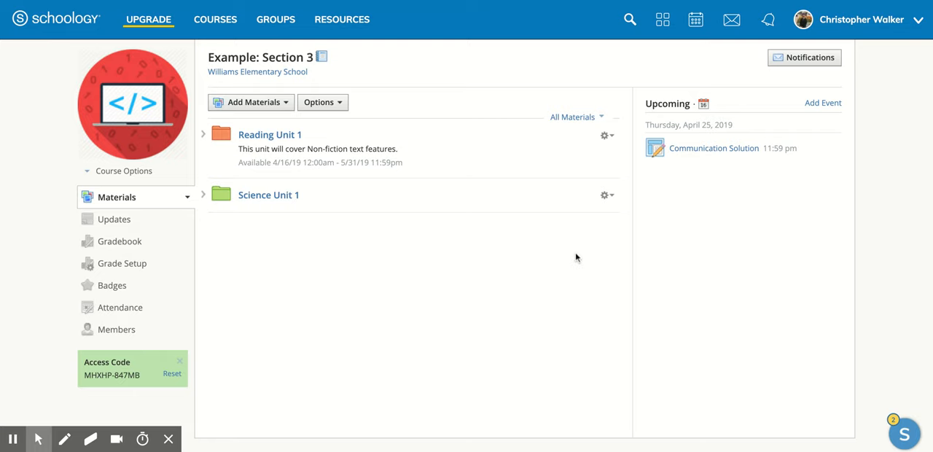
pyautogui.moveTo(417, 236)
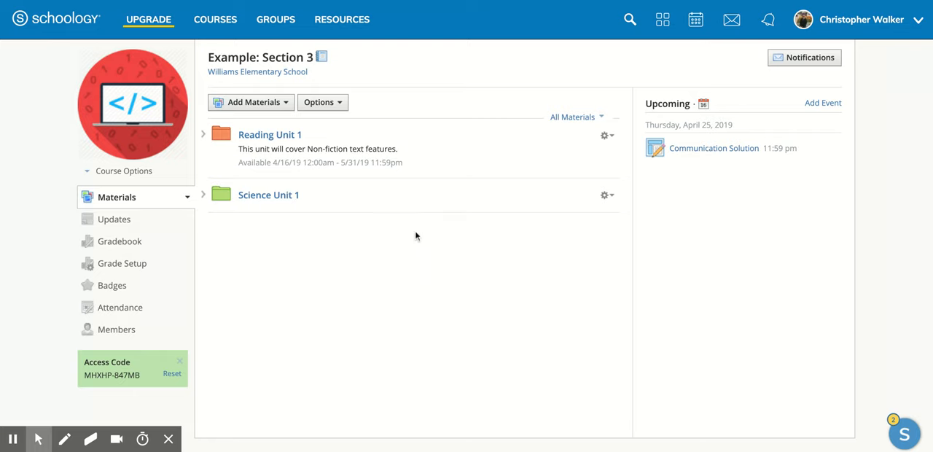
pyautogui.moveTo(451, 230)
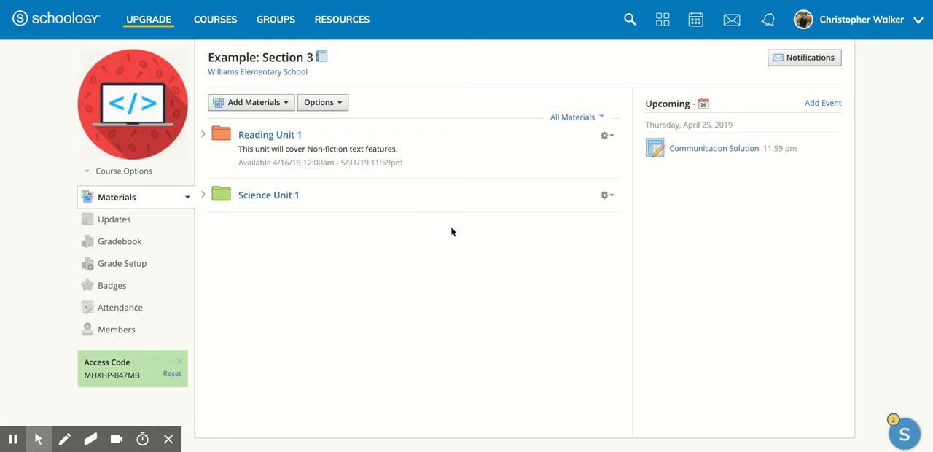
pyautogui.moveTo(350, 192)
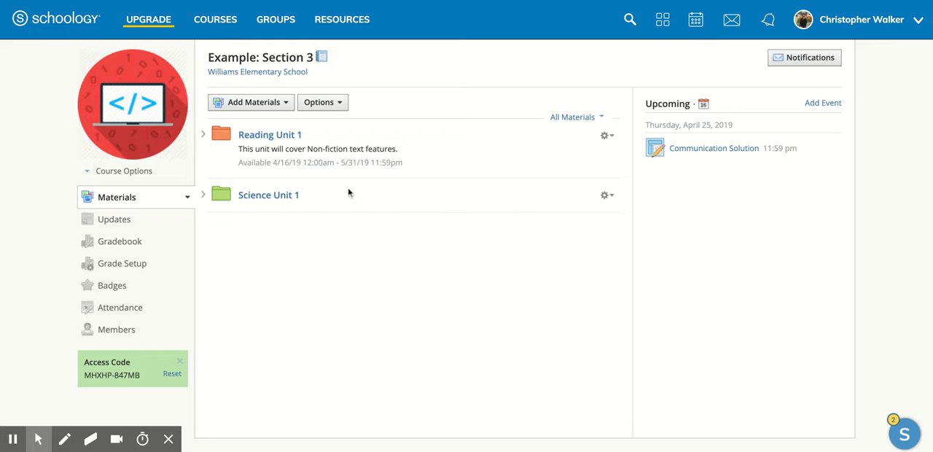
pyautogui.moveTo(269, 134)
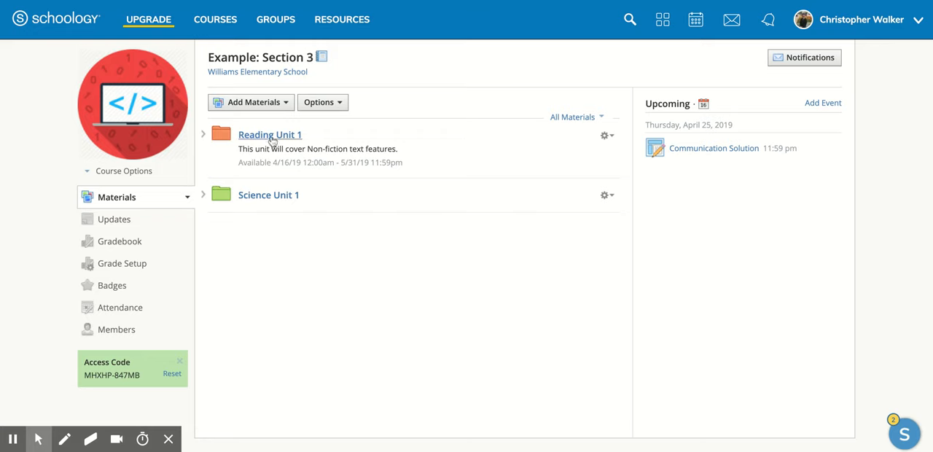
# Show the Add Materials choices inside the empty Reading Unit 1 folder
pyautogui.click(270, 134)
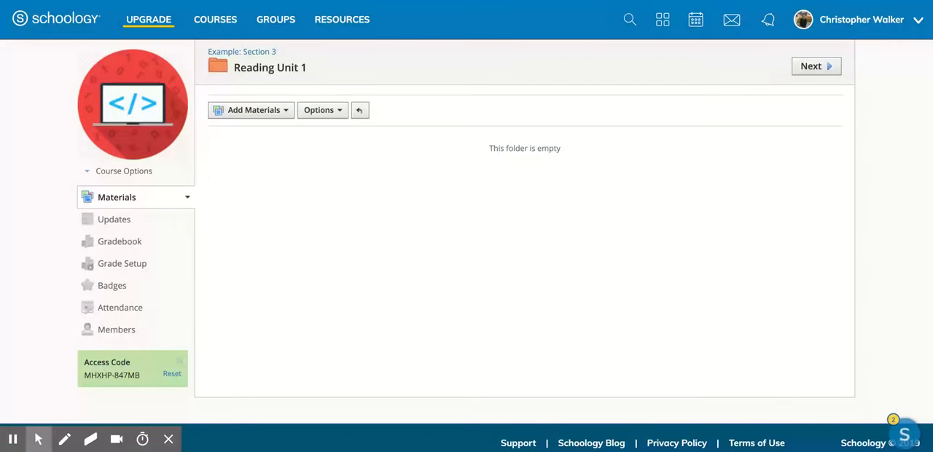
pyautogui.moveTo(284, 131)
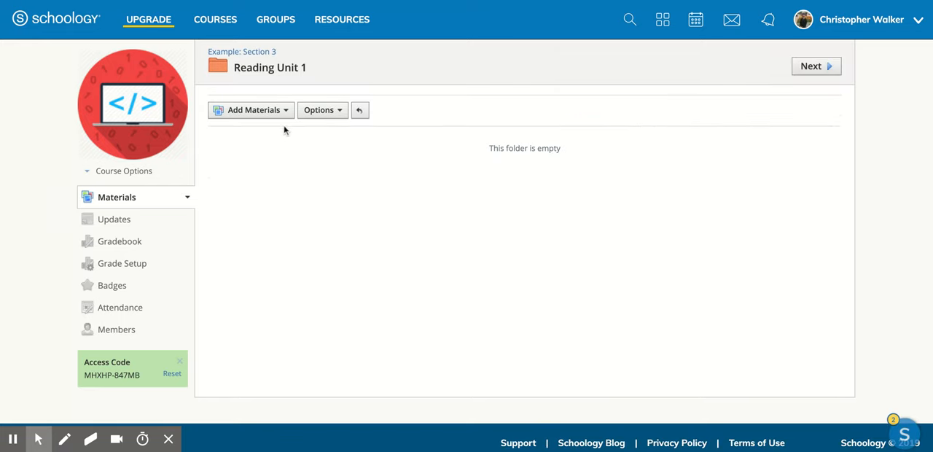
pyautogui.click(250, 111)
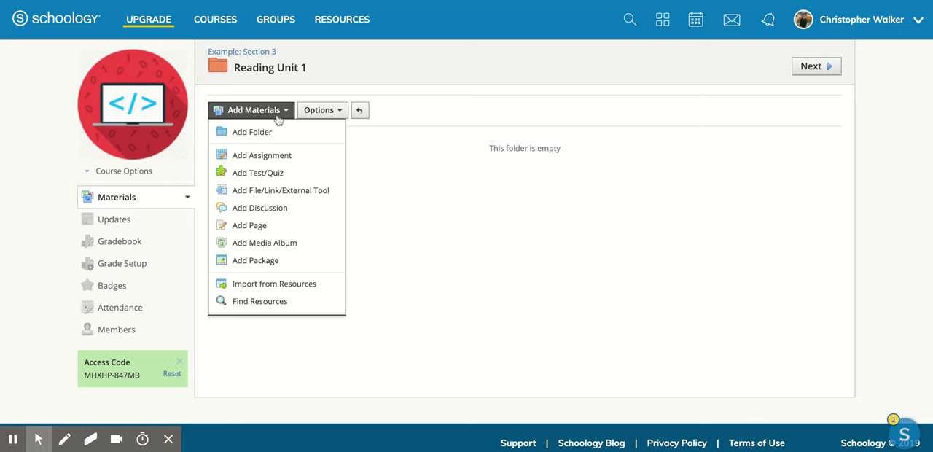
pyautogui.moveTo(259, 172)
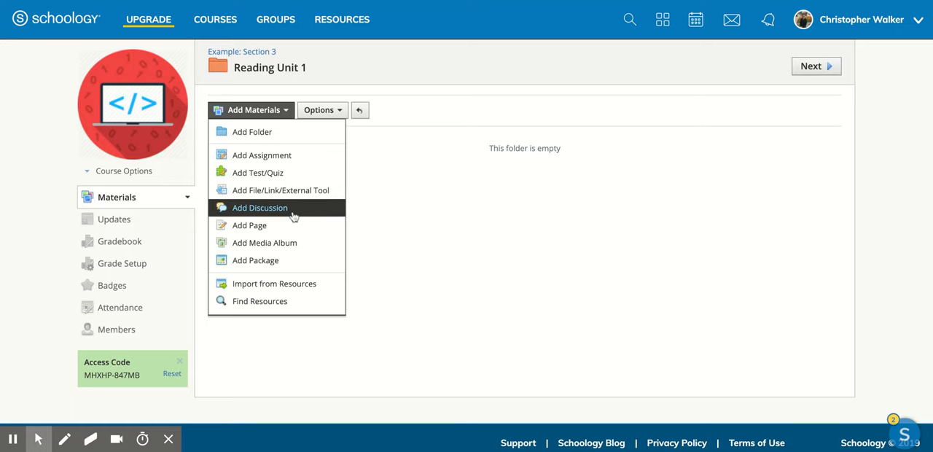
# Begin a new discussion in Reading Unit 1 and title it 'Rosa Parks'
pyautogui.click(260, 207)
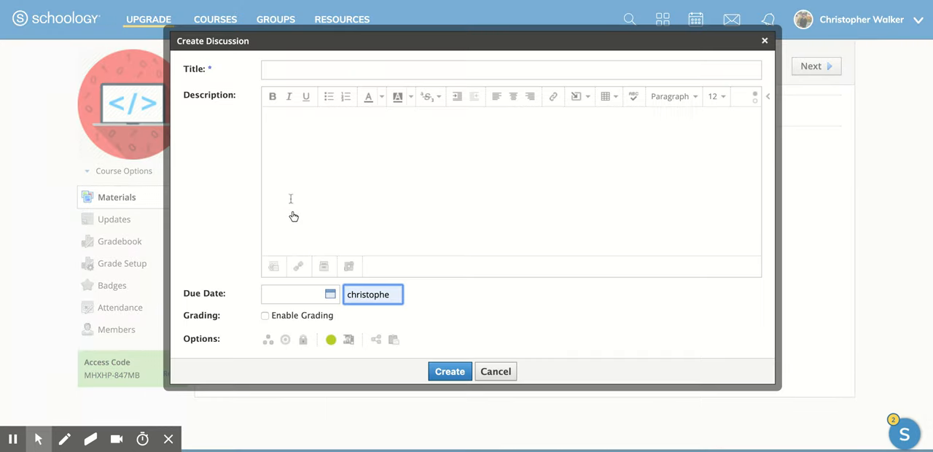
pyautogui.click(510, 70)
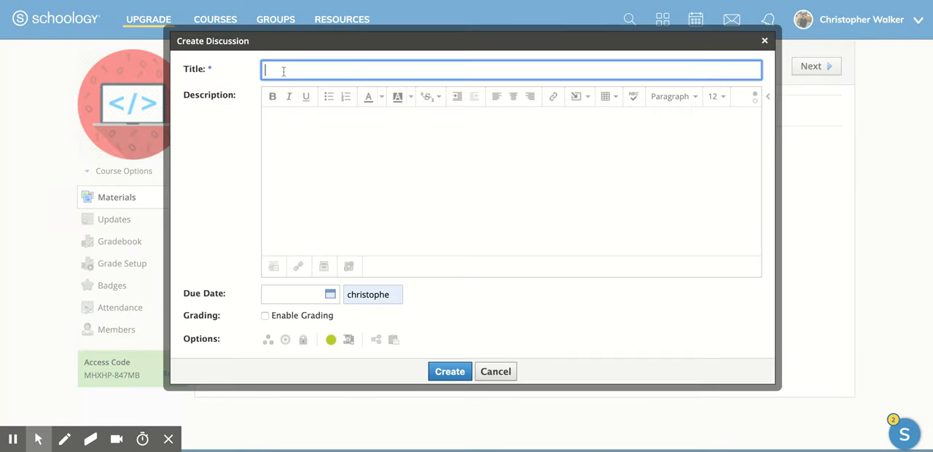
pyautogui.write('Ro')
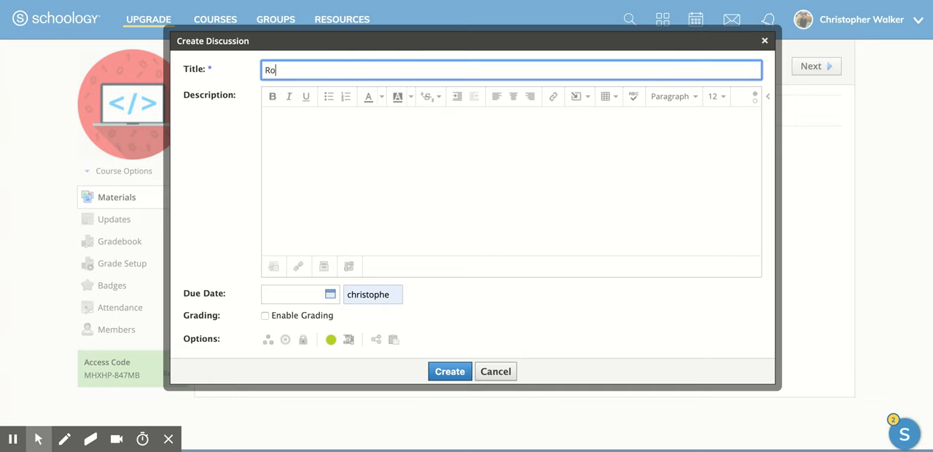
pyautogui.write('sa Parks')
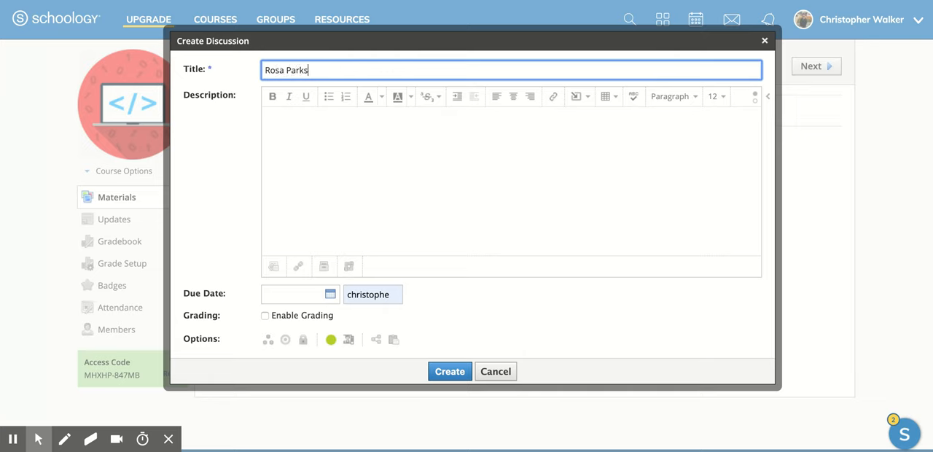
pyautogui.click(303, 175)
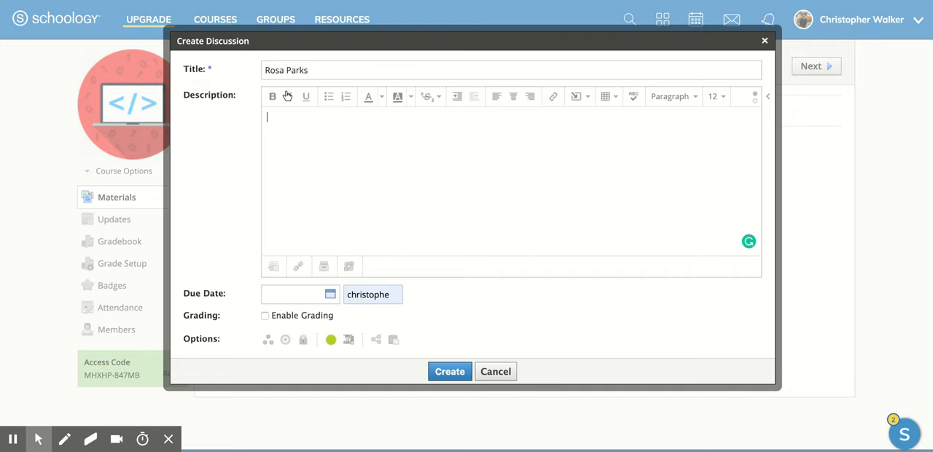
# Enter the description 'Write 2 sentences or more about Rosa Parks' life.'
pyautogui.write('Write')
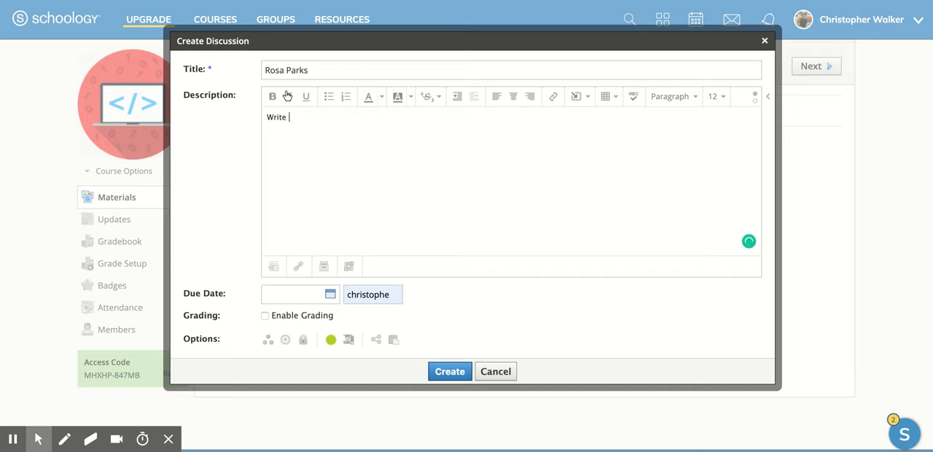
pyautogui.write('2 sentences')
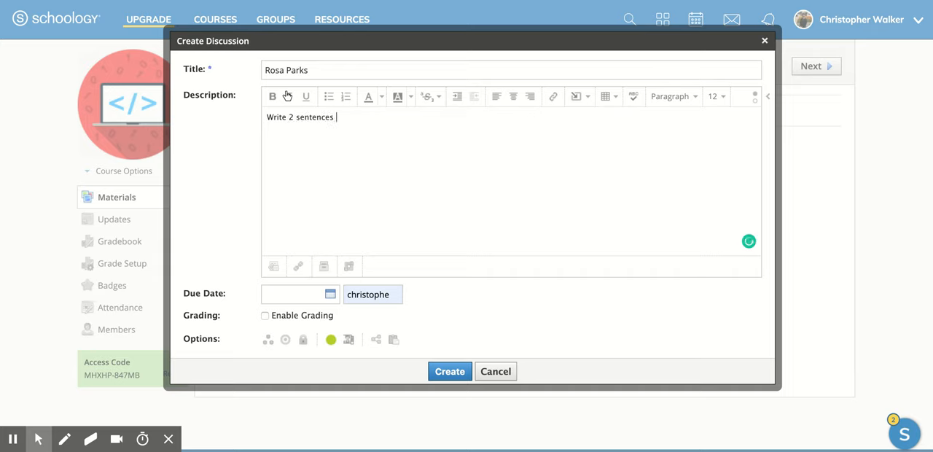
pyautogui.write('or more about')
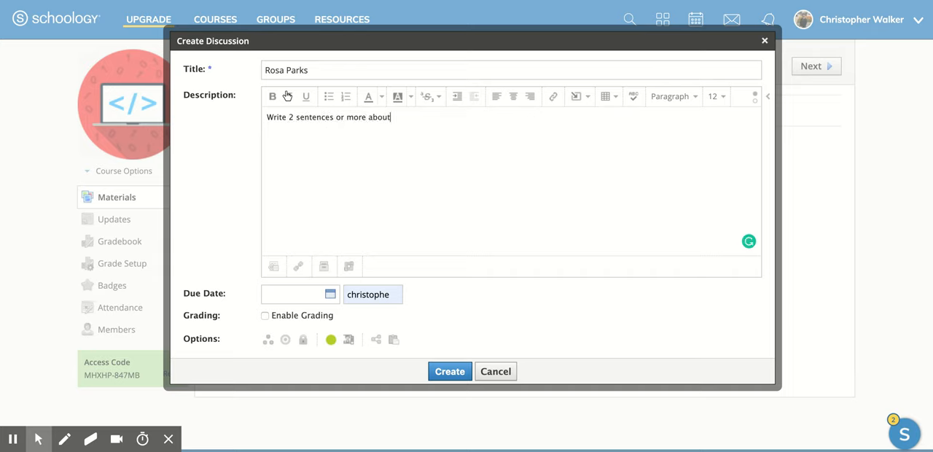
pyautogui.write('Rosa')
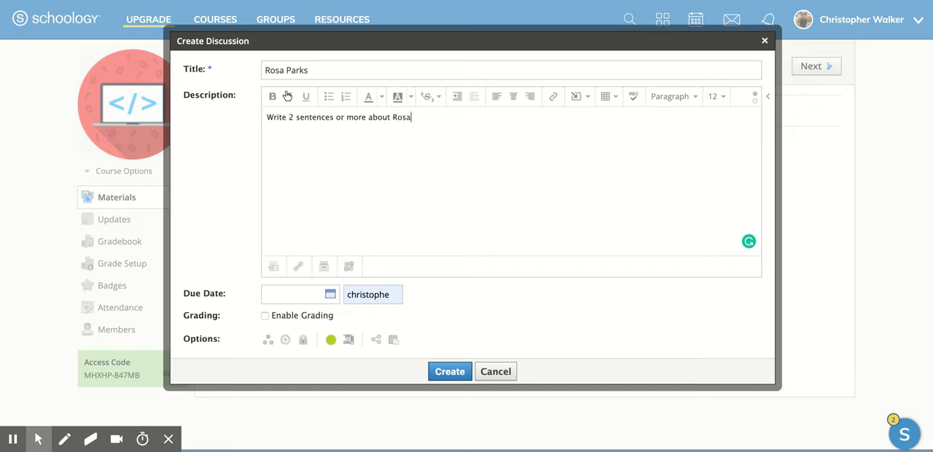
pyautogui.write("Parks' li")
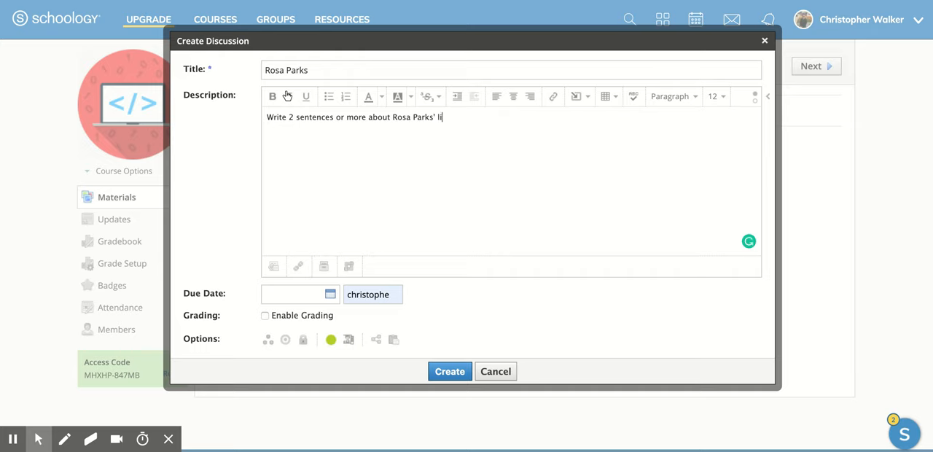
pyautogui.write('fe.')
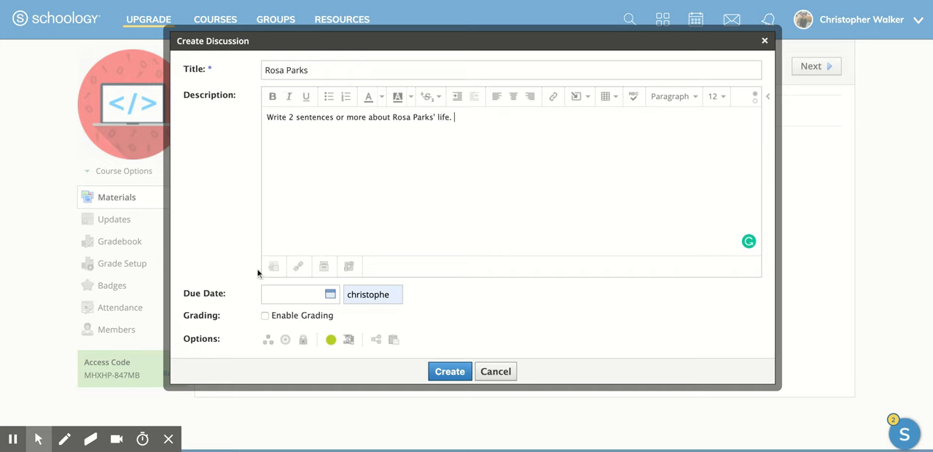
pyautogui.moveTo(272, 96)
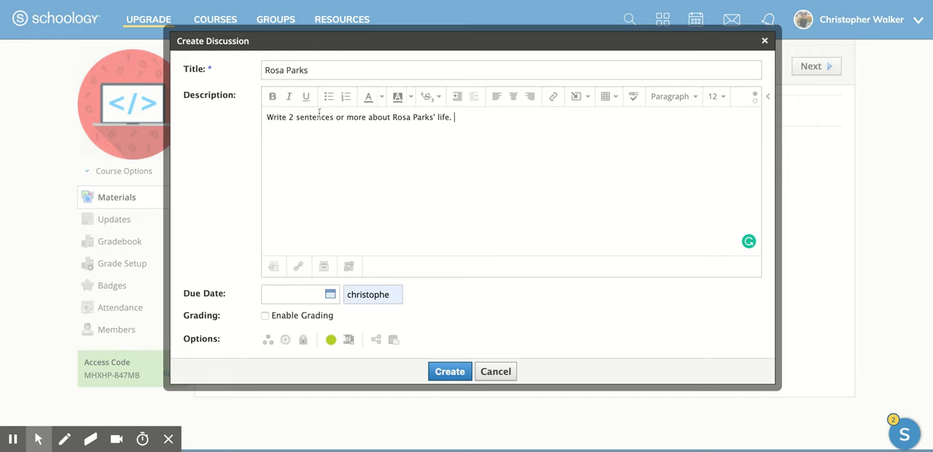
pyautogui.moveTo(577, 96)
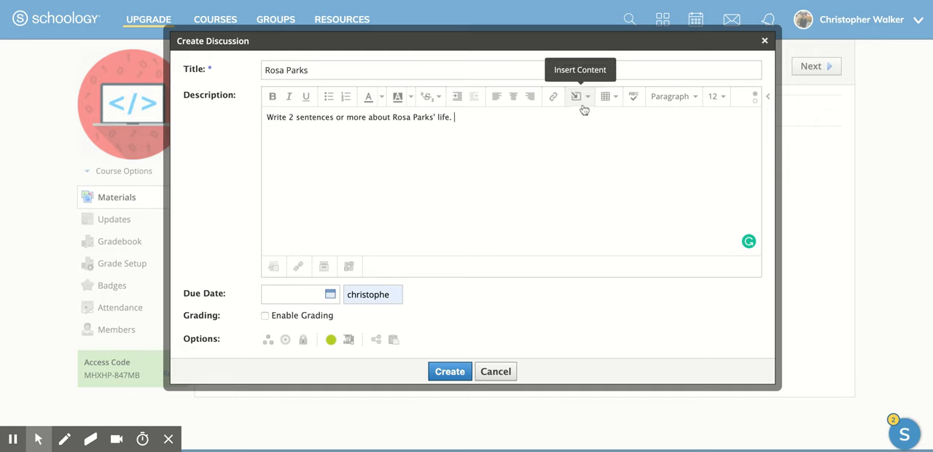
pyautogui.moveTo(588, 152)
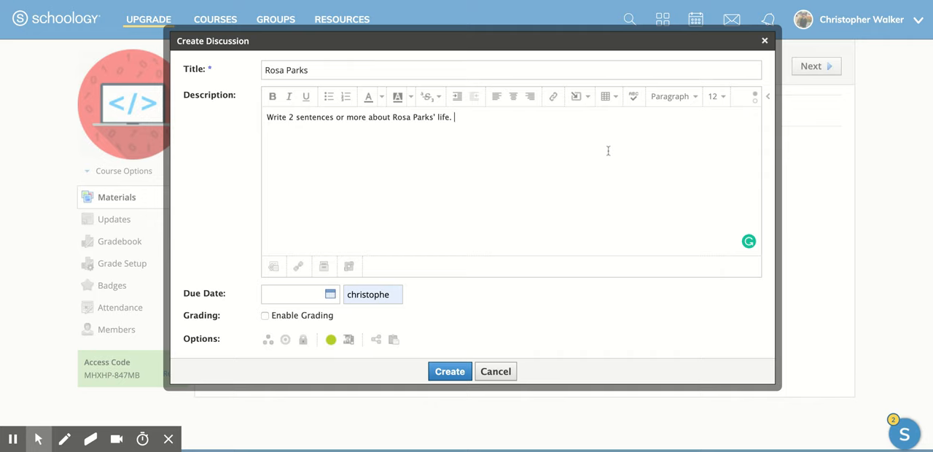
pyautogui.moveTo(671, 114)
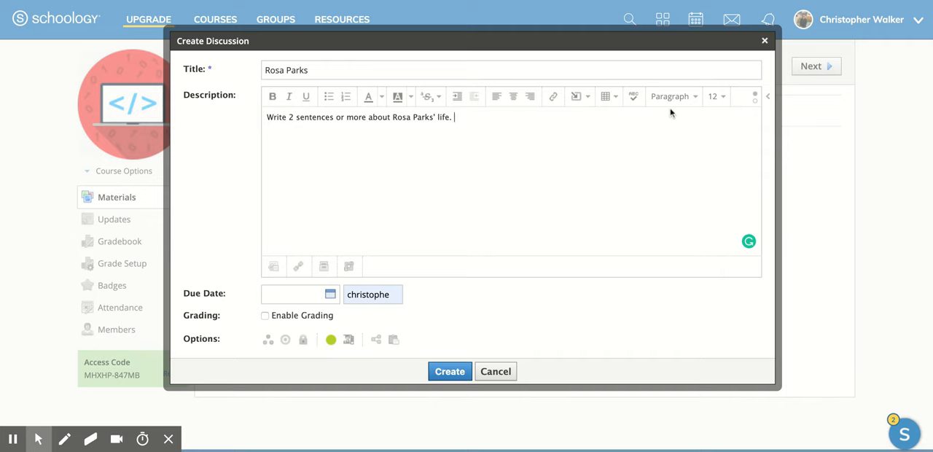
pyautogui.moveTo(522, 132)
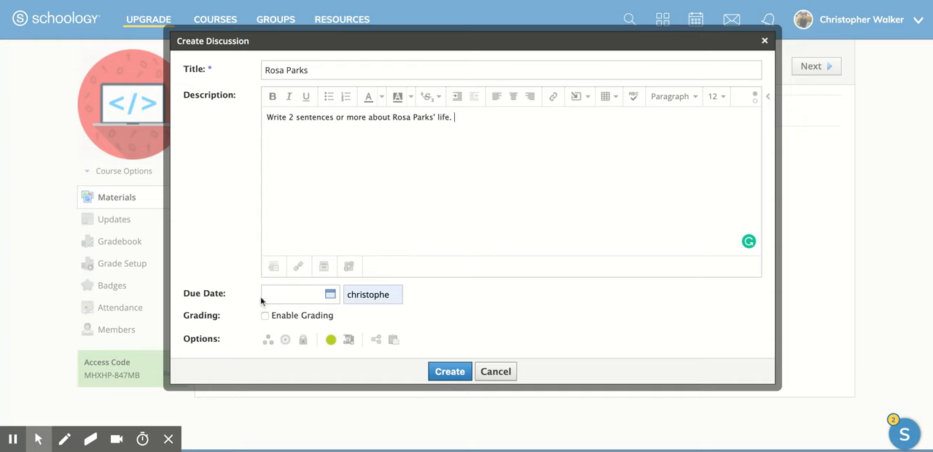
# Pick April 25, 2019 as the due date, leaving the time at 12:00AM
pyautogui.click(294, 294)
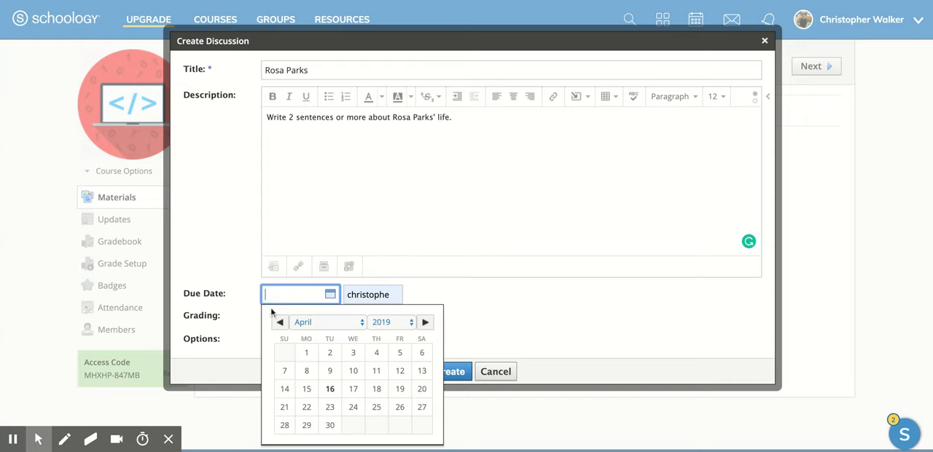
pyautogui.click(376, 407)
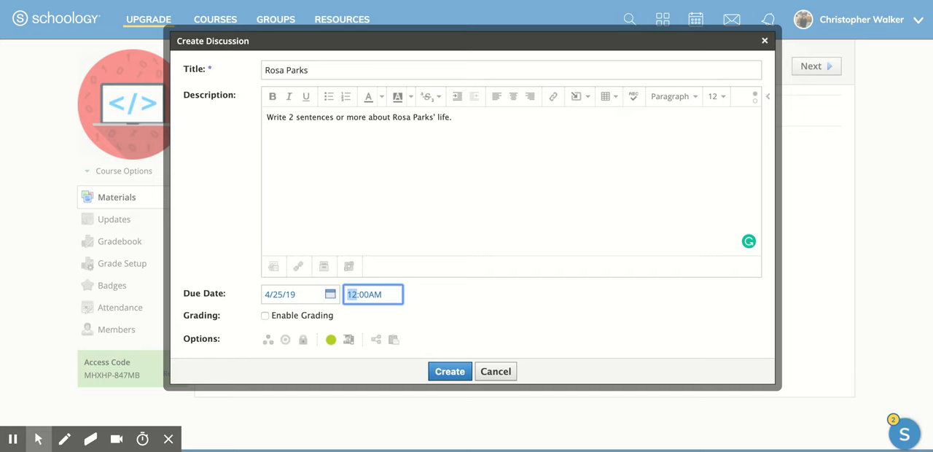
pyautogui.moveTo(290, 330)
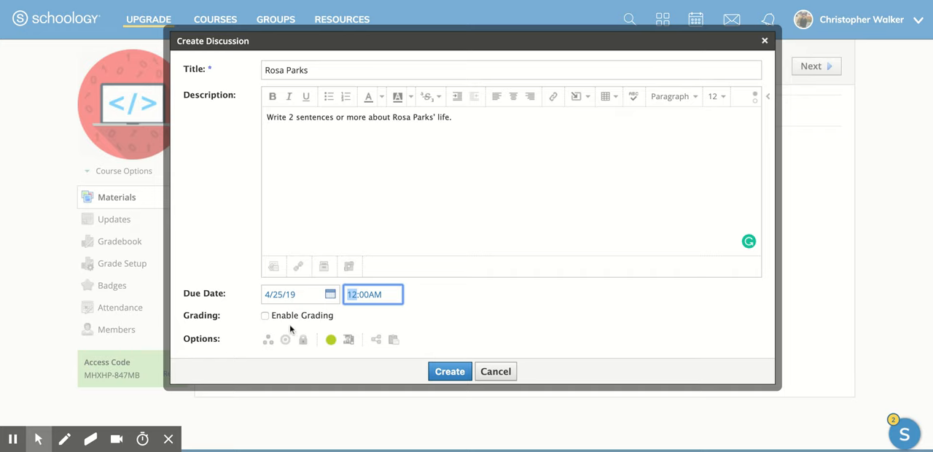
# Enable grading with 100 points in the Reading category on the Numeric scale
pyautogui.click(266, 314)
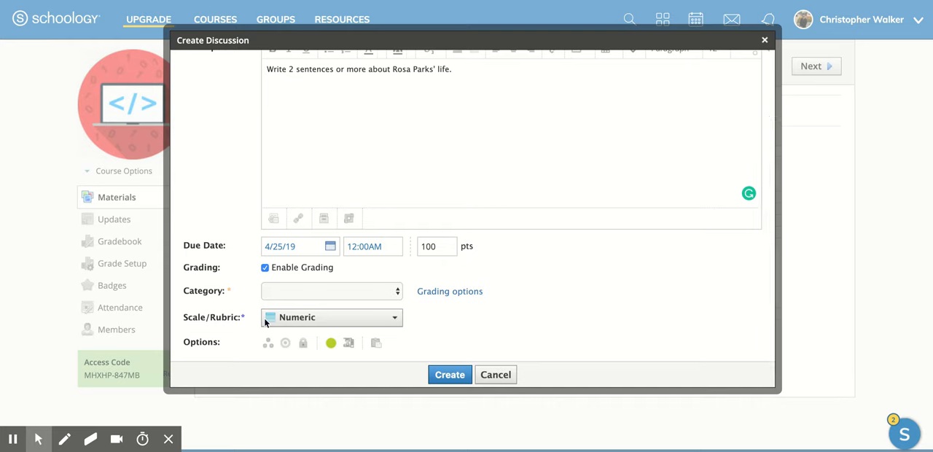
pyautogui.click(331, 291)
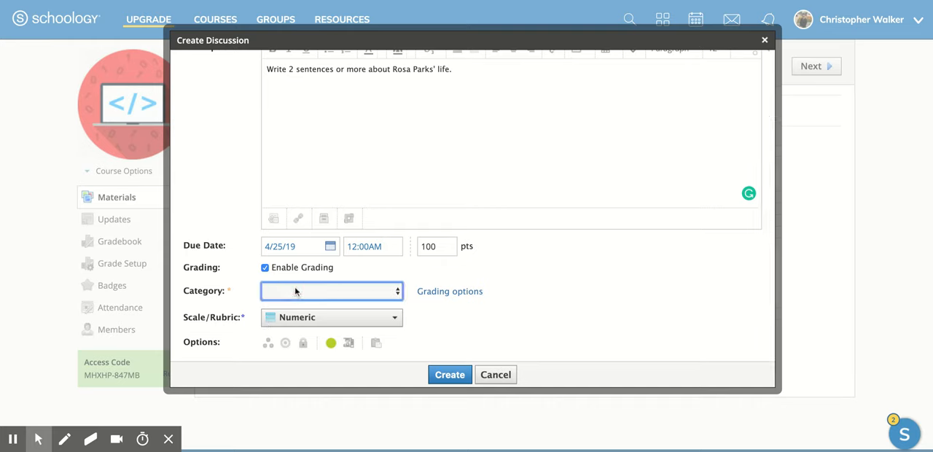
pyautogui.click(333, 291)
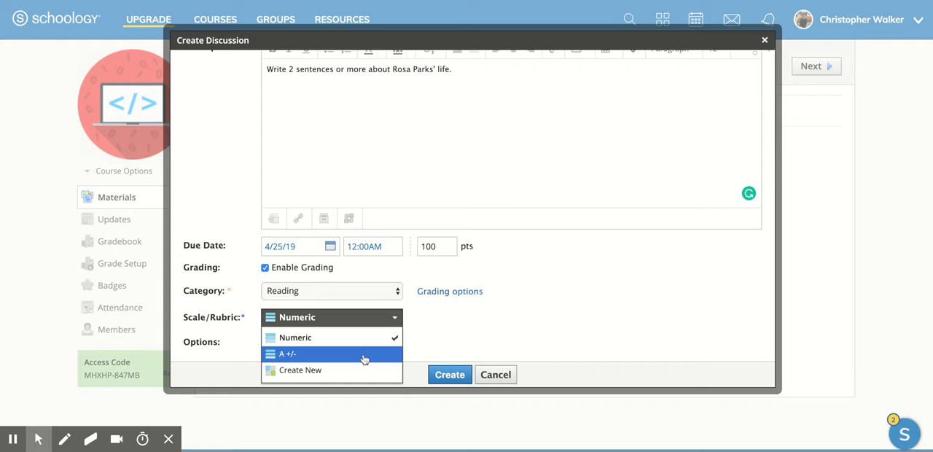
pyautogui.moveTo(426, 355)
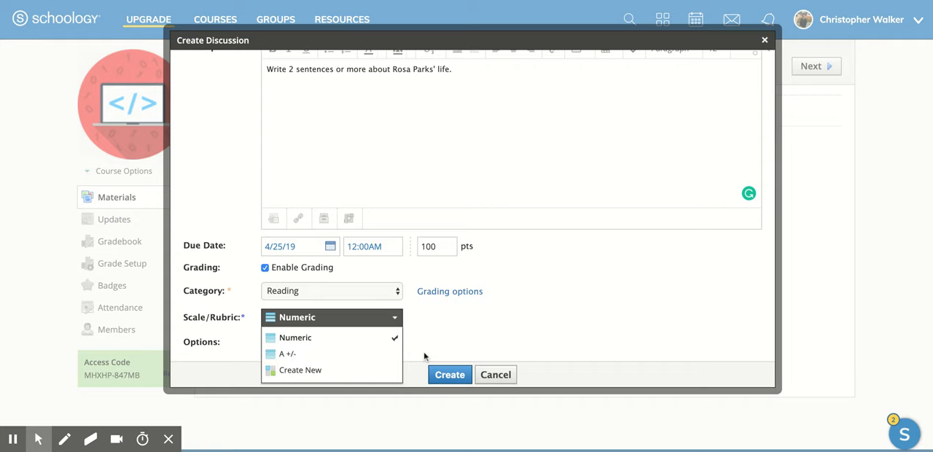
pyautogui.click(294, 337)
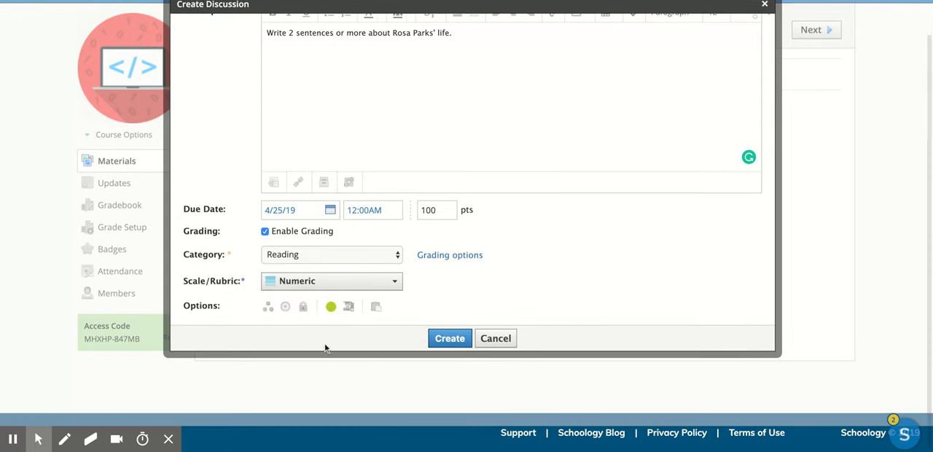
pyautogui.moveTo(318, 309)
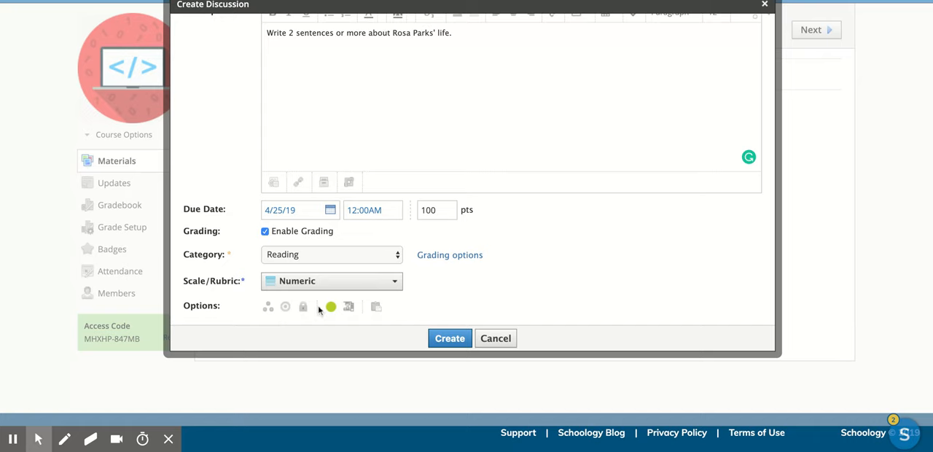
pyautogui.moveTo(268, 306)
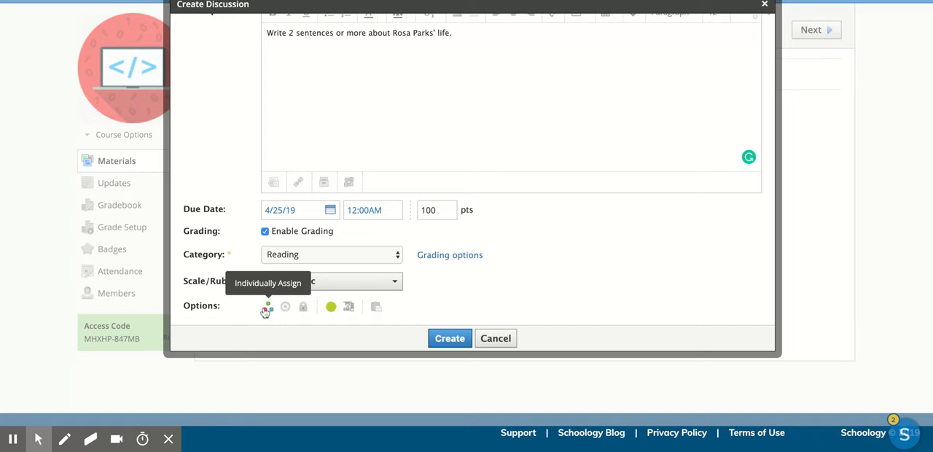
pyautogui.moveTo(285, 306)
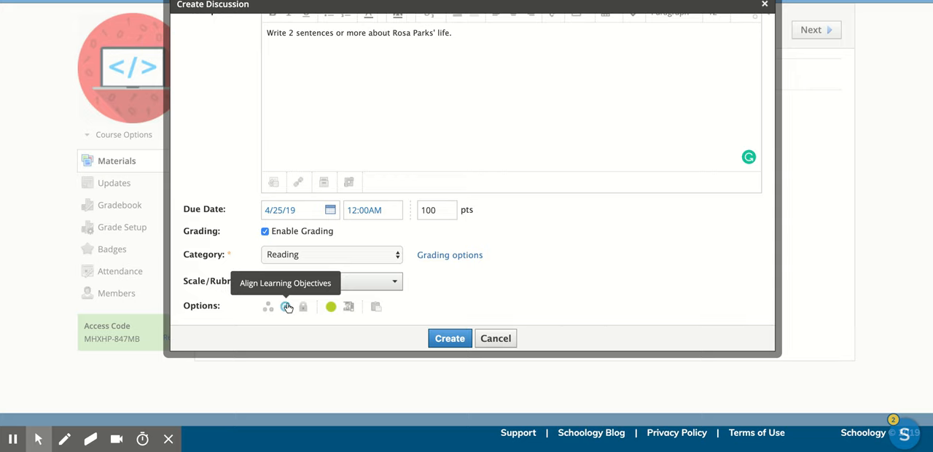
pyautogui.moveTo(304, 306)
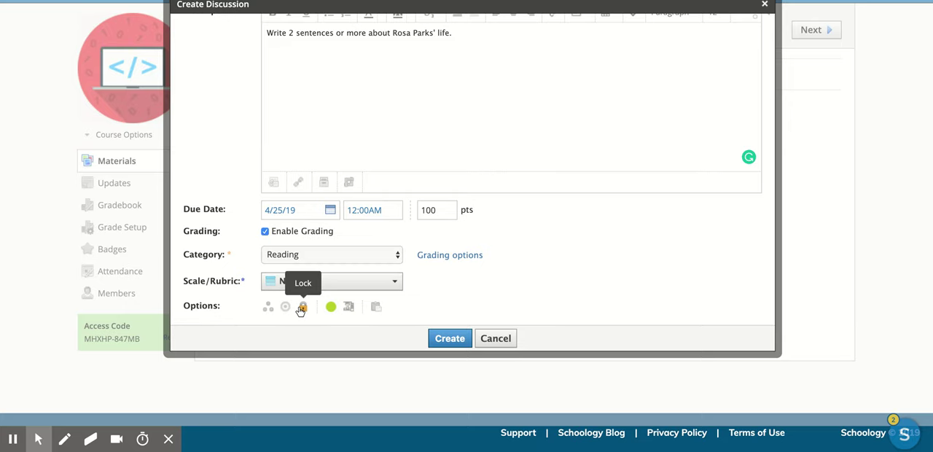
pyautogui.moveTo(330, 306)
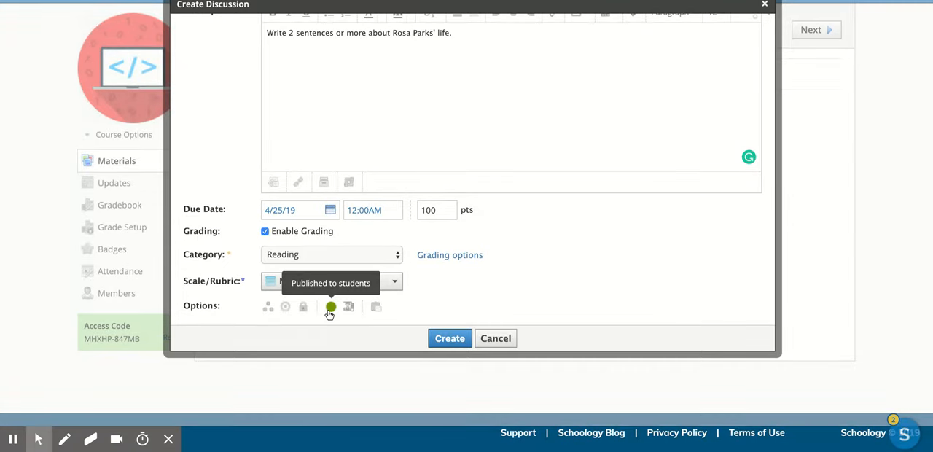
pyautogui.moveTo(350, 306)
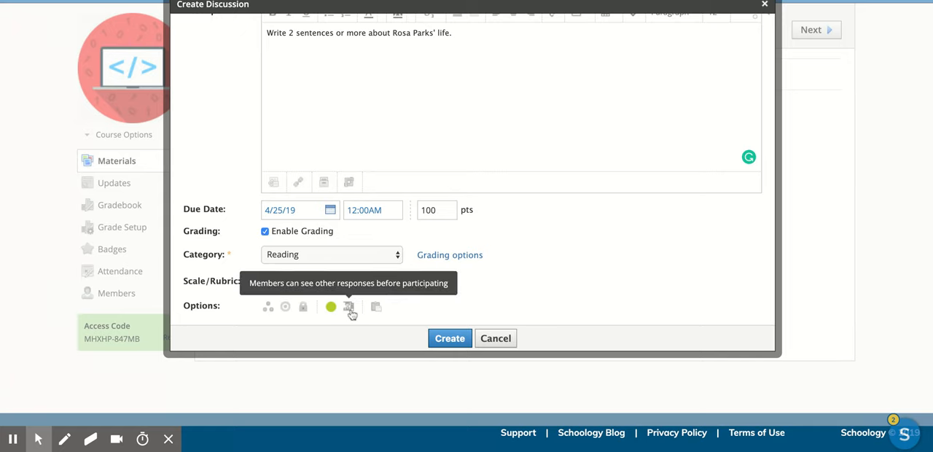
pyautogui.moveTo(352, 309)
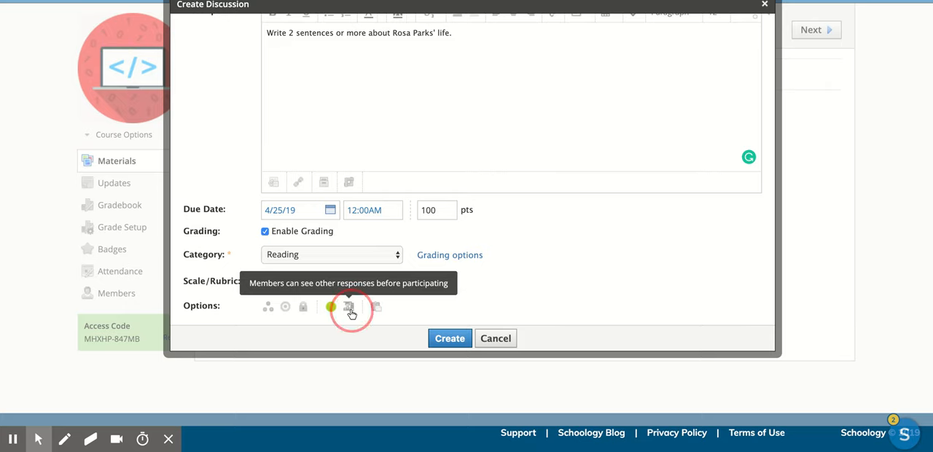
# Set participation to 'Require members to post before revealing other responses'
pyautogui.click(350, 306)
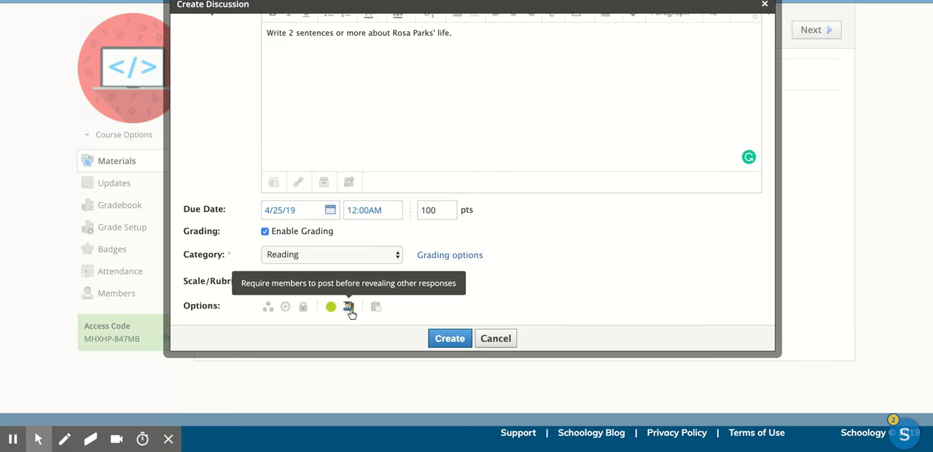
pyautogui.moveTo(353, 317)
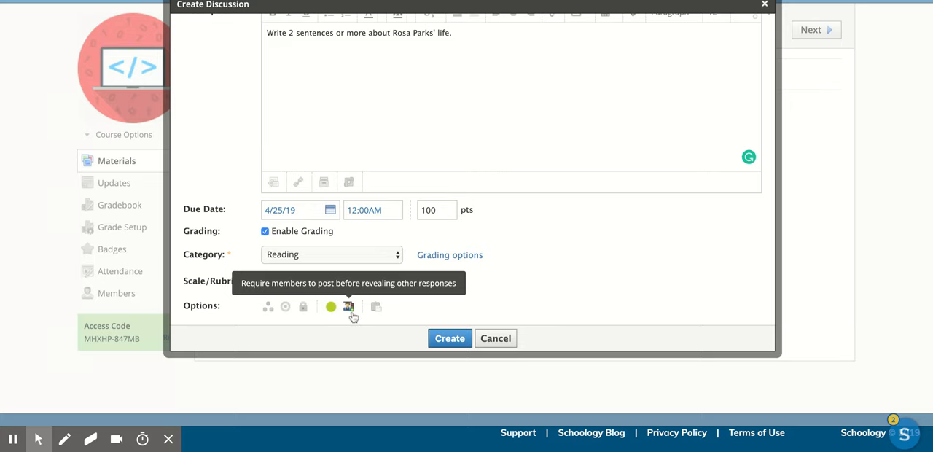
pyautogui.moveTo(376, 306)
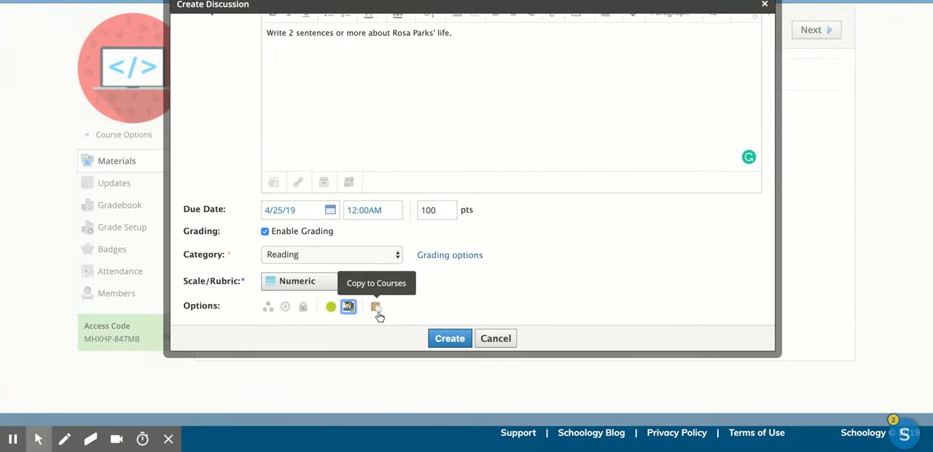
# Select a course in Copy to Courses to copy the discussion into
pyautogui.click(376, 306)
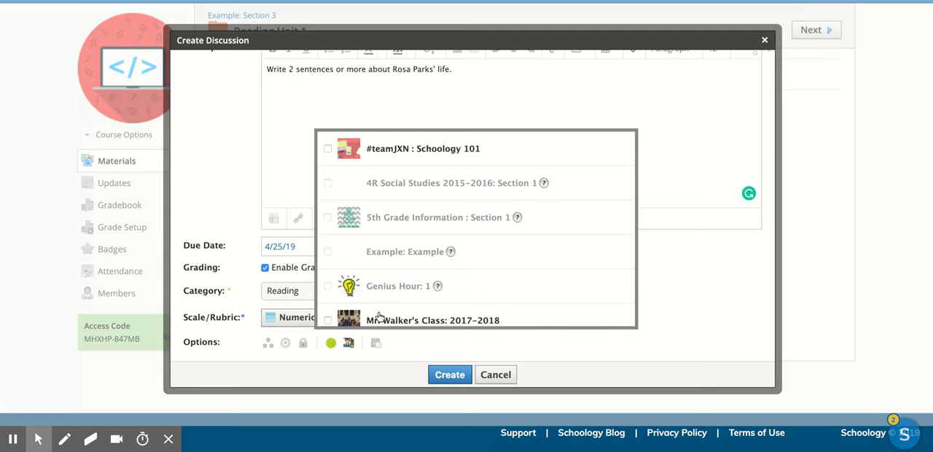
pyautogui.scroll(3)
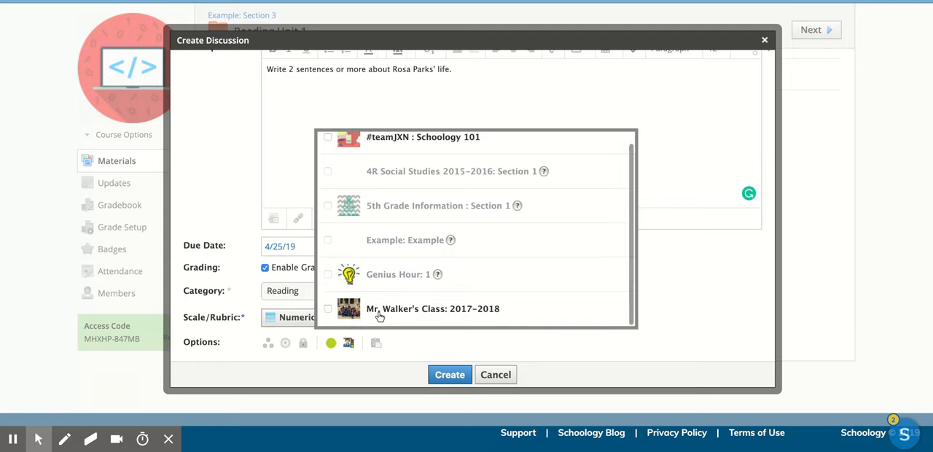
pyautogui.click(327, 309)
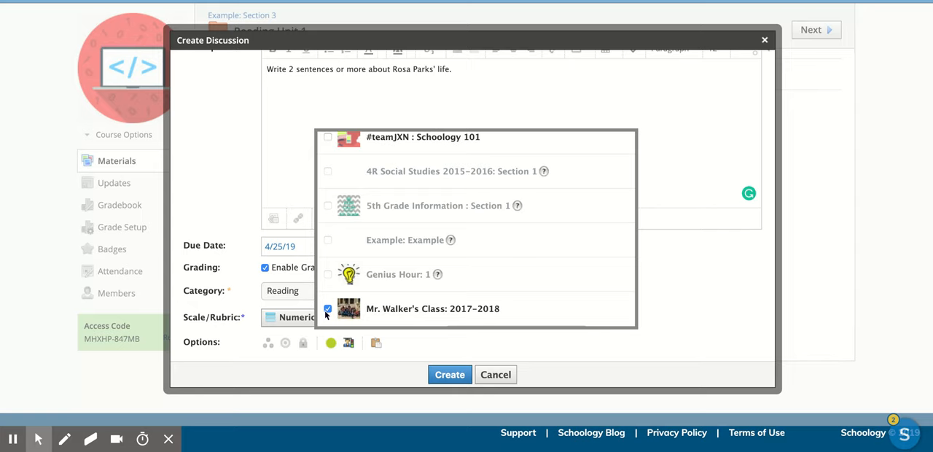
pyautogui.click(327, 309)
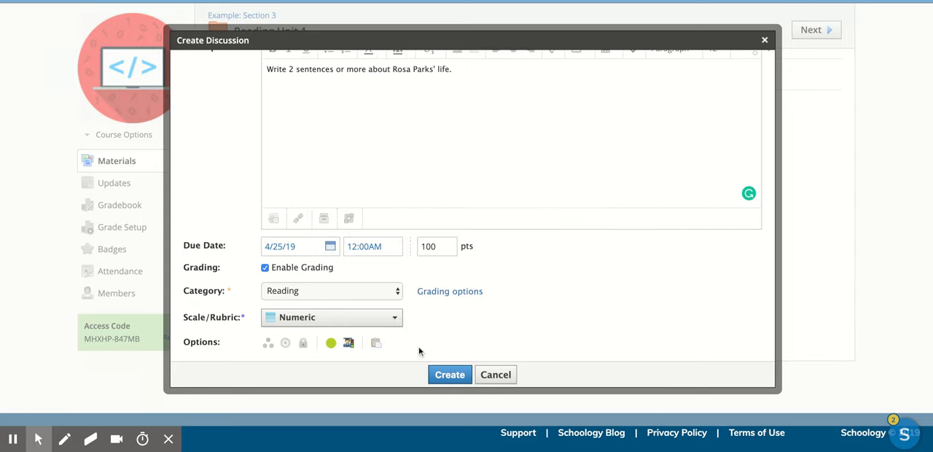
# Create the Rosa Parks discussion so it appears in Reading Unit 1, due April 25, 2019
pyautogui.click(449, 374)
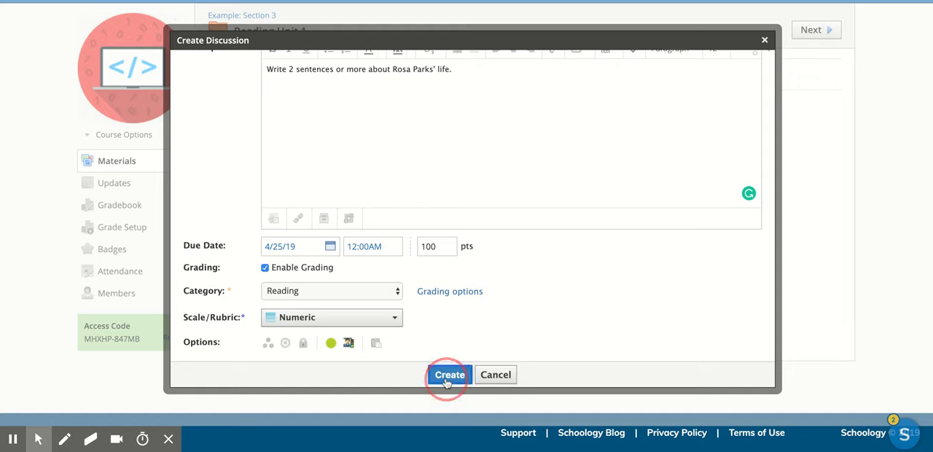
pyautogui.click(448, 373)
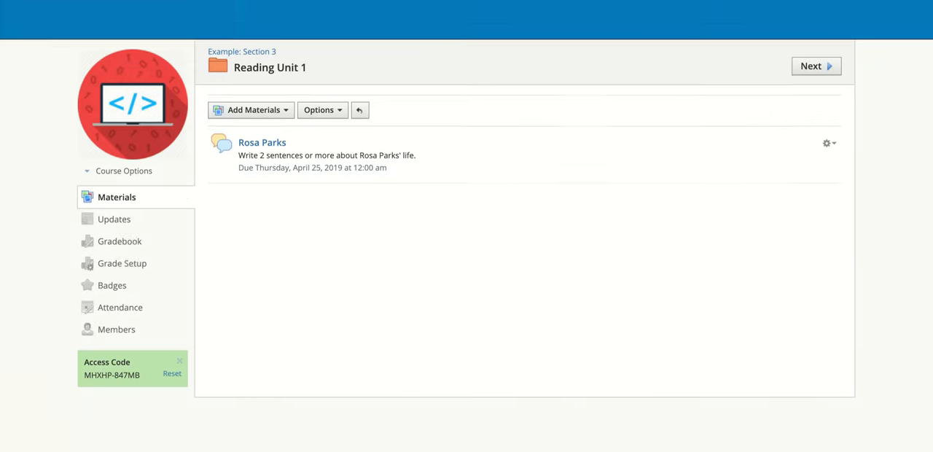